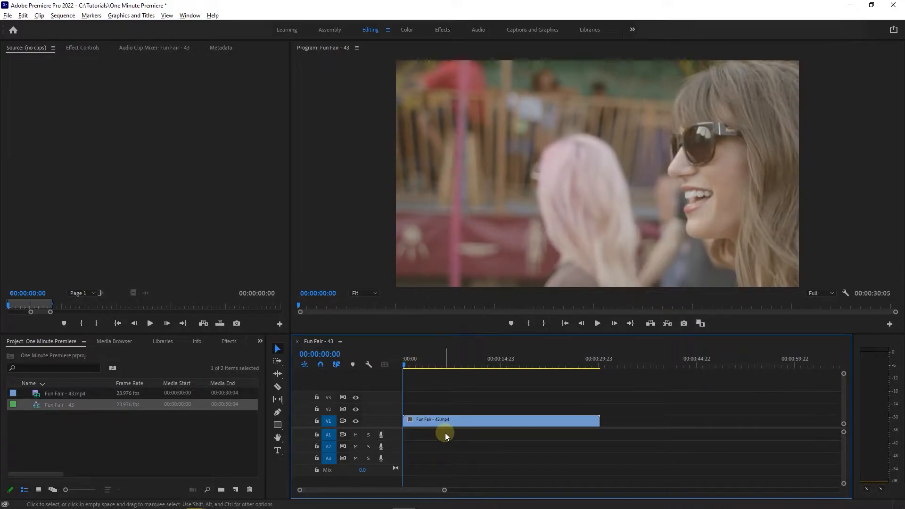
- Duplicate the Fun Fair - 43 clip from V1 onto V2, offset a few frames later
left_click(448, 421)
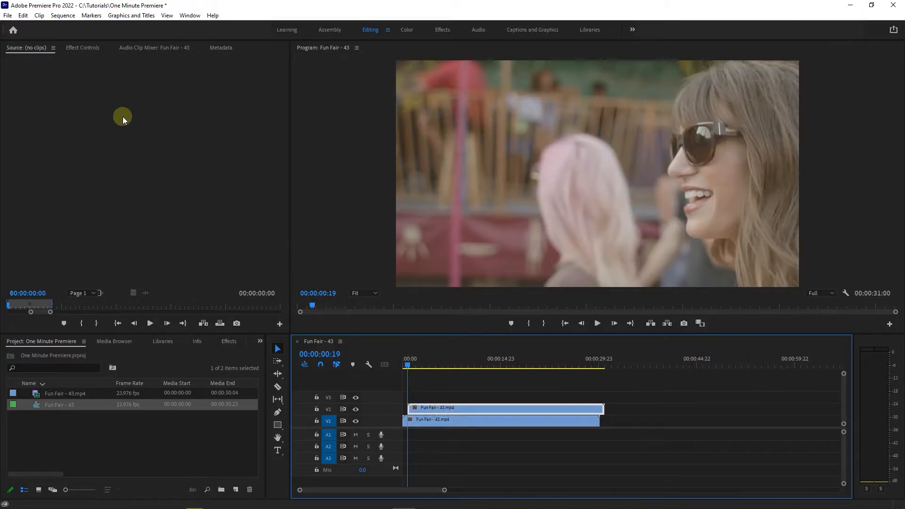
- Keyframe the V2 copy's opacity from 20% at its start to 100 about three seconds later
left_click(83, 47)
type("20")
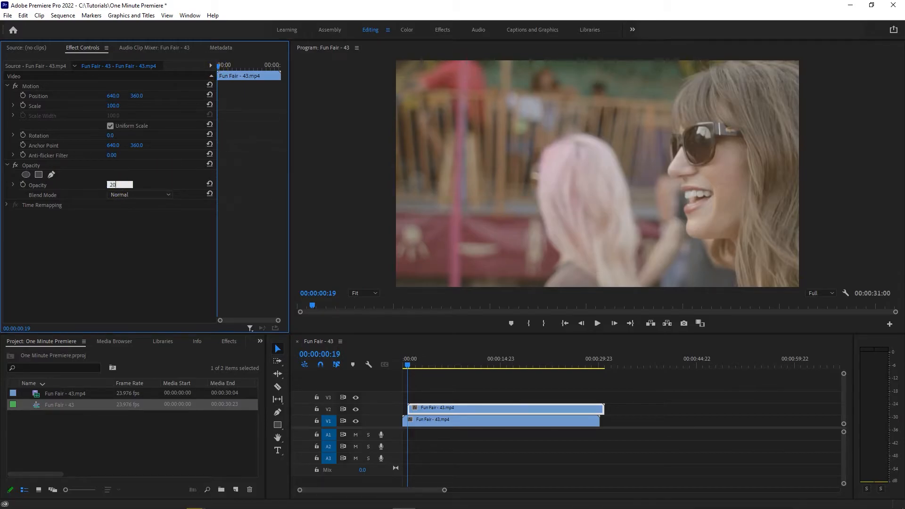
key("Enter")
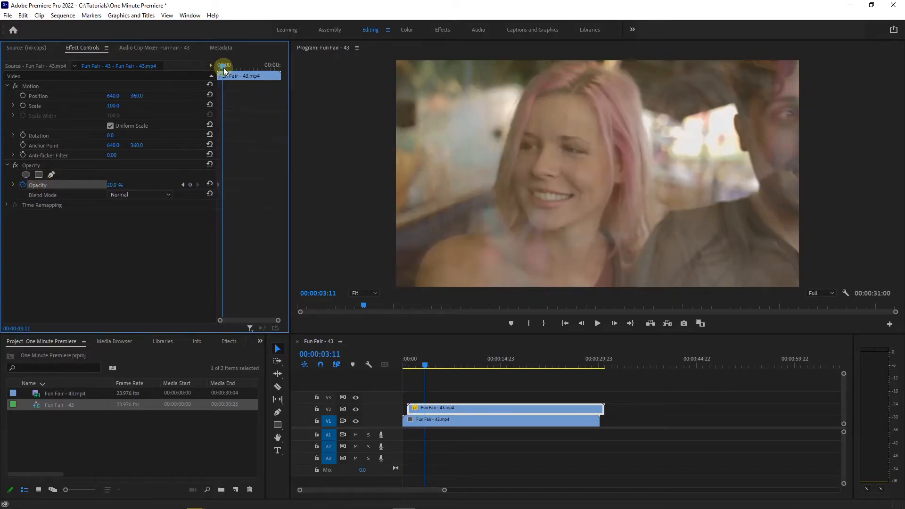
type("100")
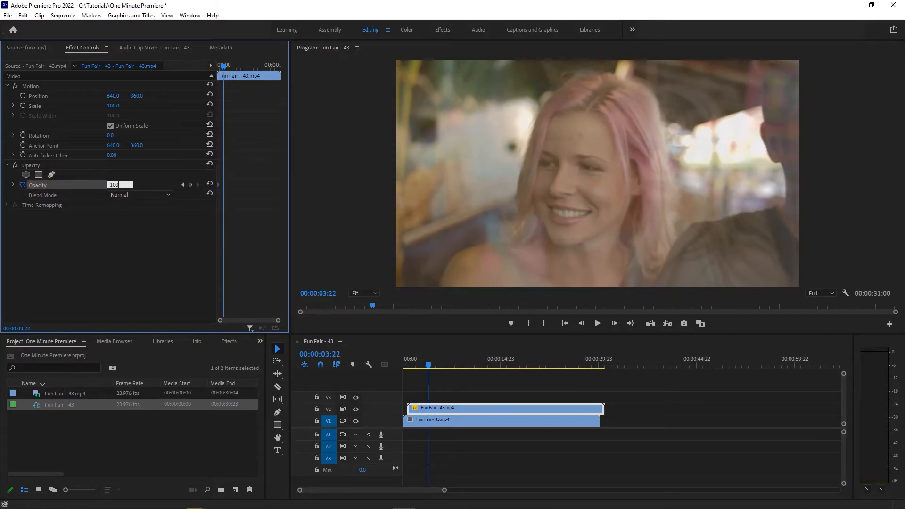